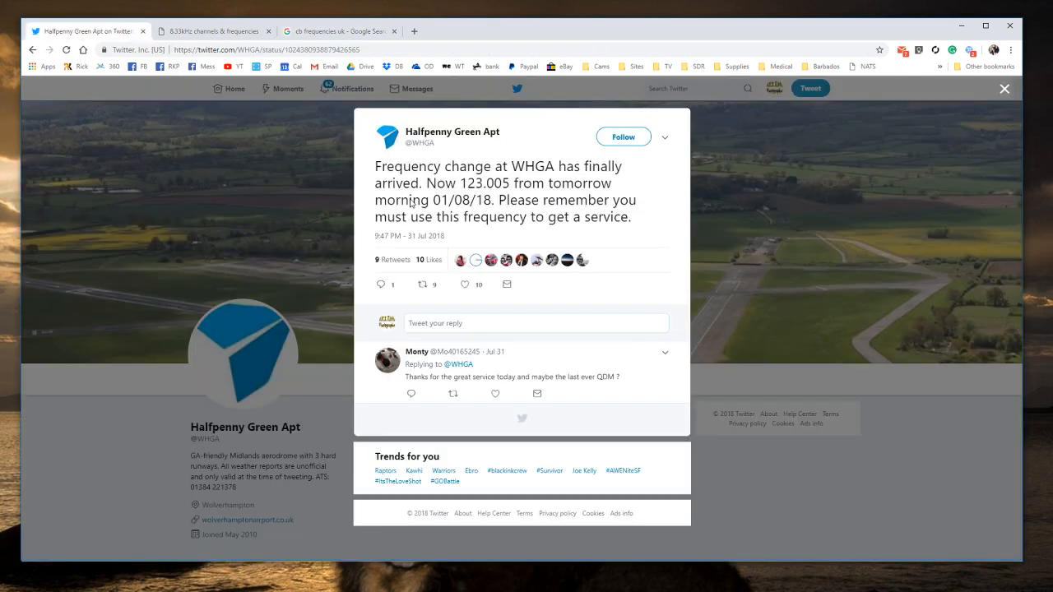
{"action": "mouse_move", "coordinate": [413, 204]}
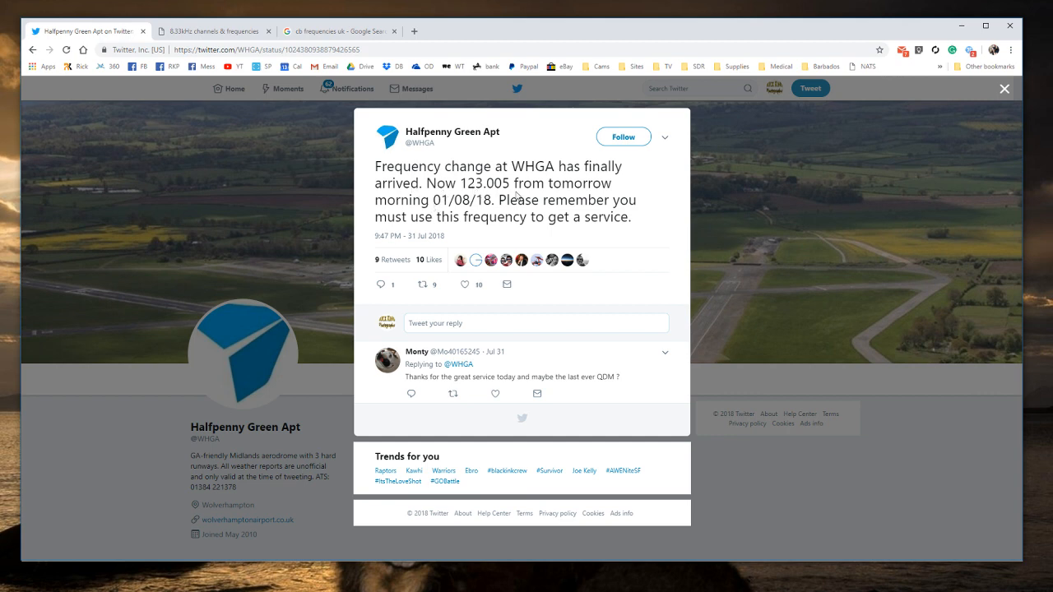
{"action": "mouse_move", "coordinate": [517, 197]}
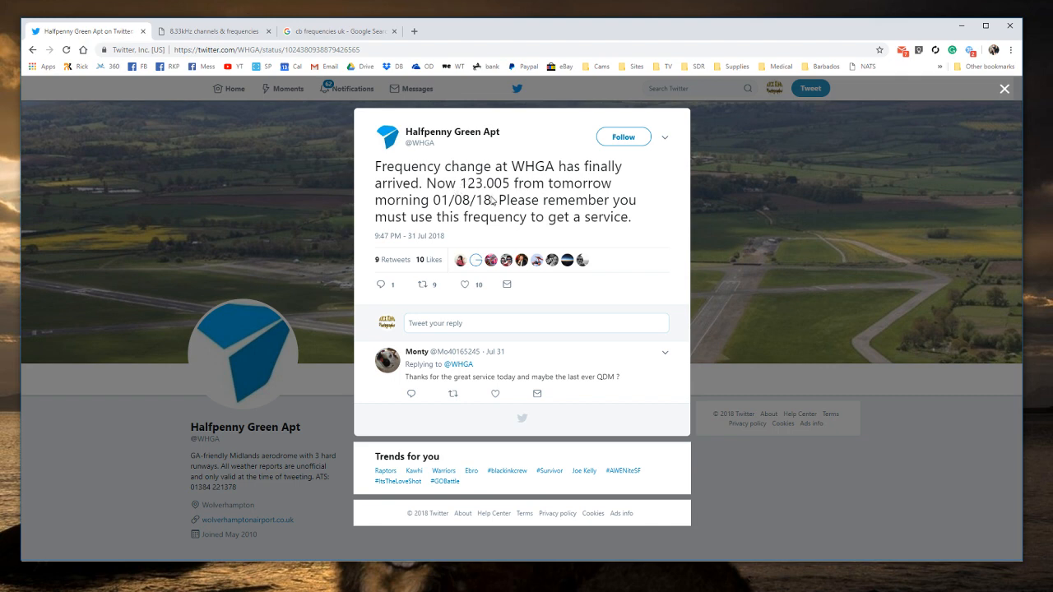
{"action": "mouse_move", "coordinate": [520, 197]}
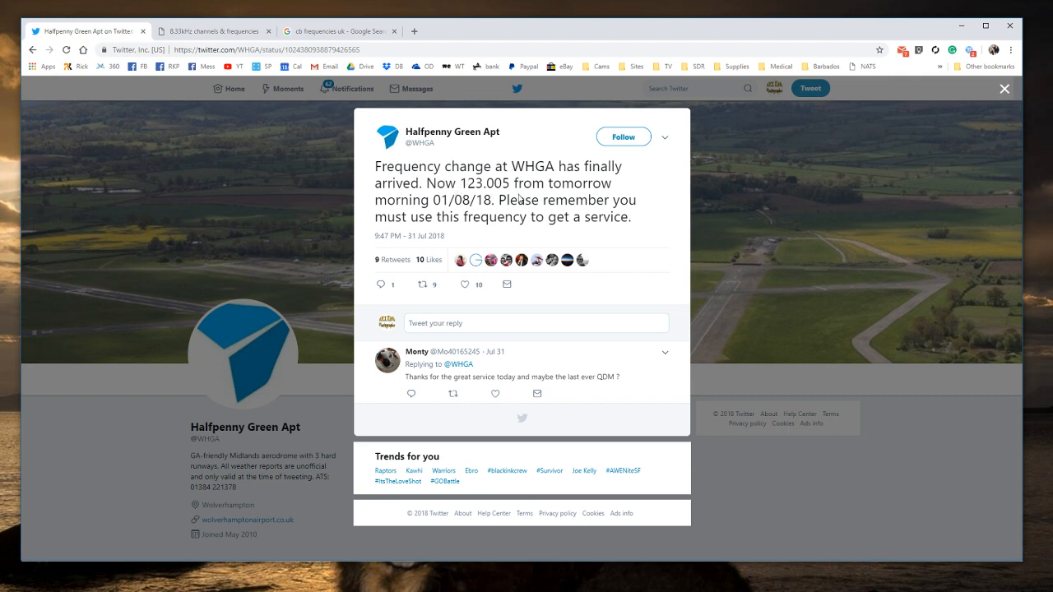
{"action": "mouse_move", "coordinate": [480, 212]}
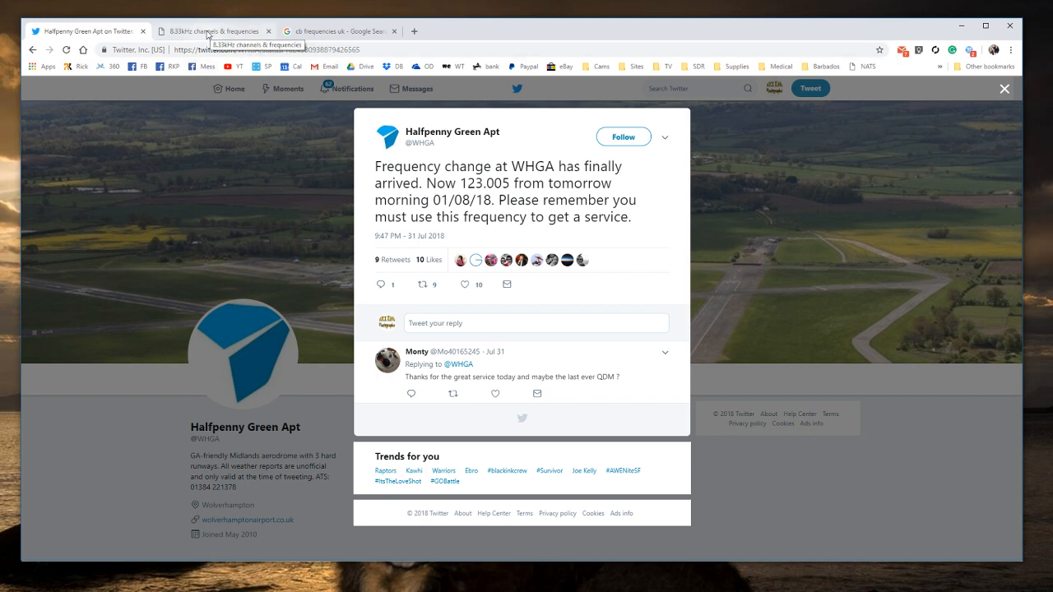
Show the 8.33kHz channels page and scroll to the controller-channel / actual-frequency table
{"action": "left_click", "coordinate": [213, 30]}
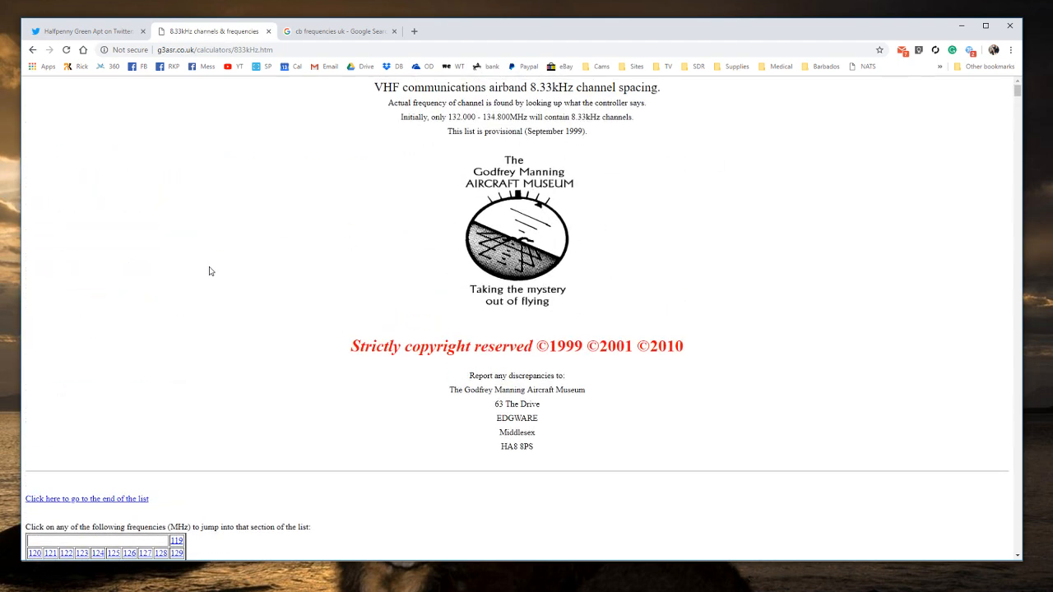
{"action": "scroll", "scroll_direction": "down", "scroll_amount": 3}
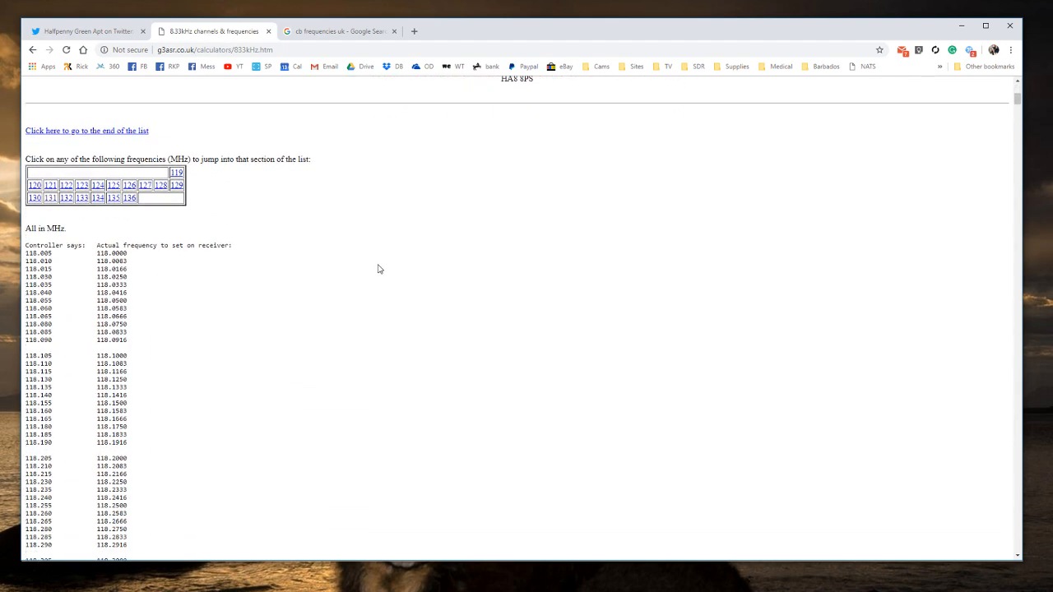
{"action": "scroll", "scroll_direction": "up", "scroll_amount": 3}
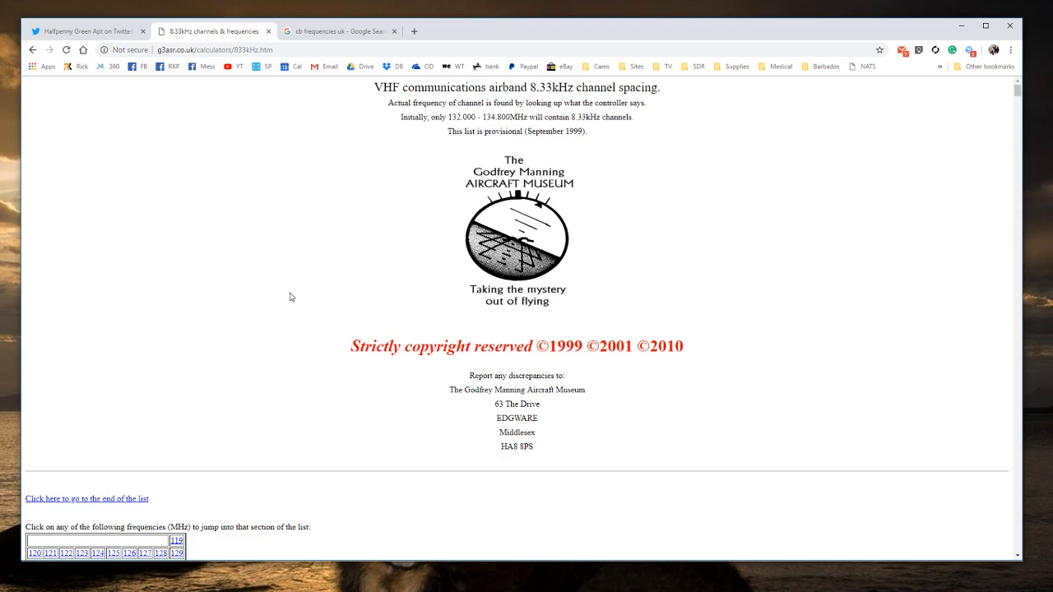
{"action": "scroll", "scroll_direction": "down", "scroll_amount": 3}
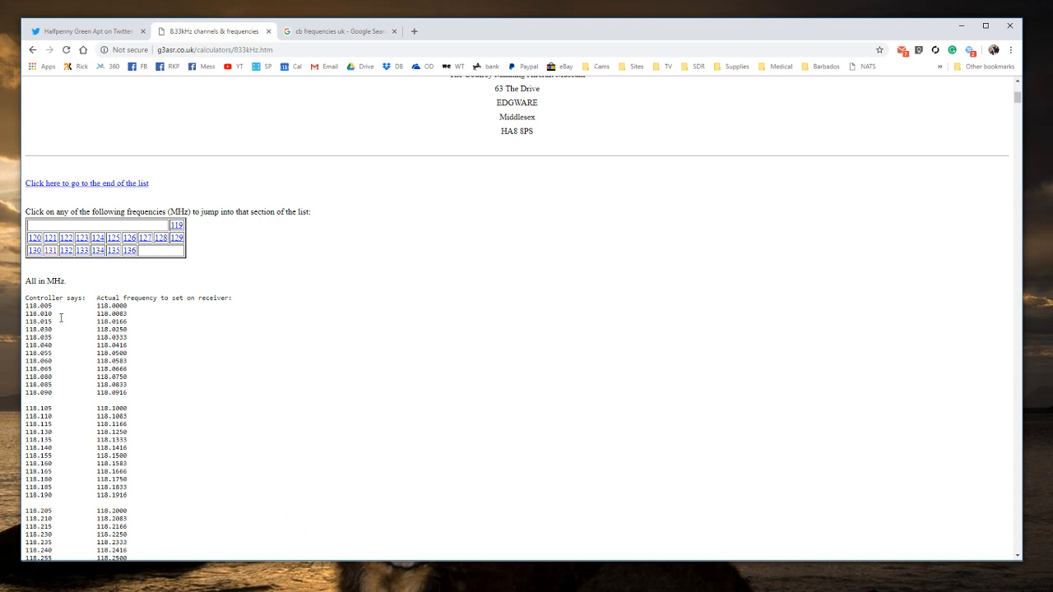
{"action": "mouse_move", "coordinate": [51, 333]}
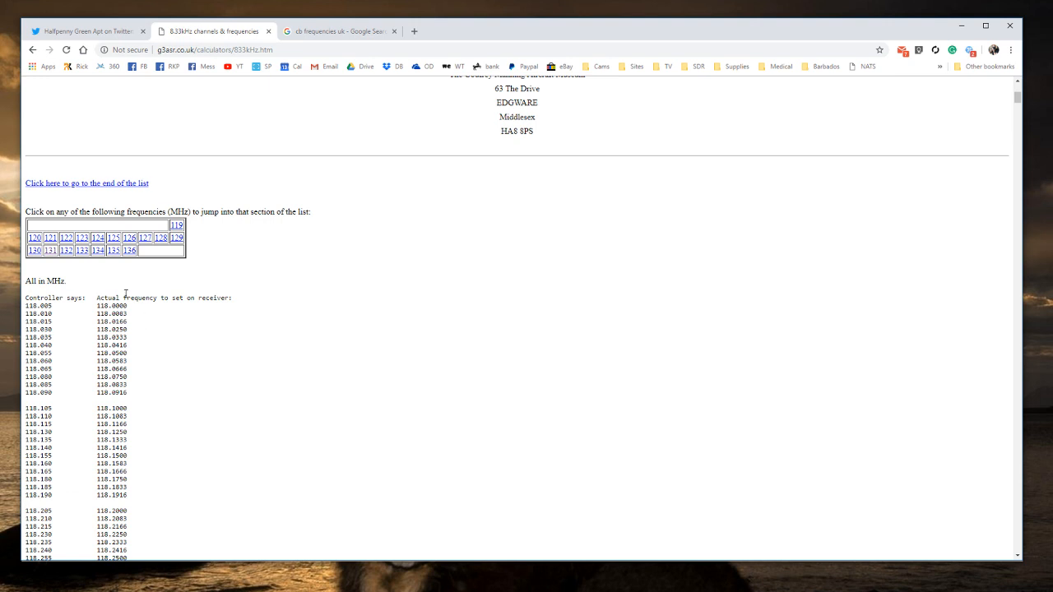
{"action": "mouse_move", "coordinate": [112, 316]}
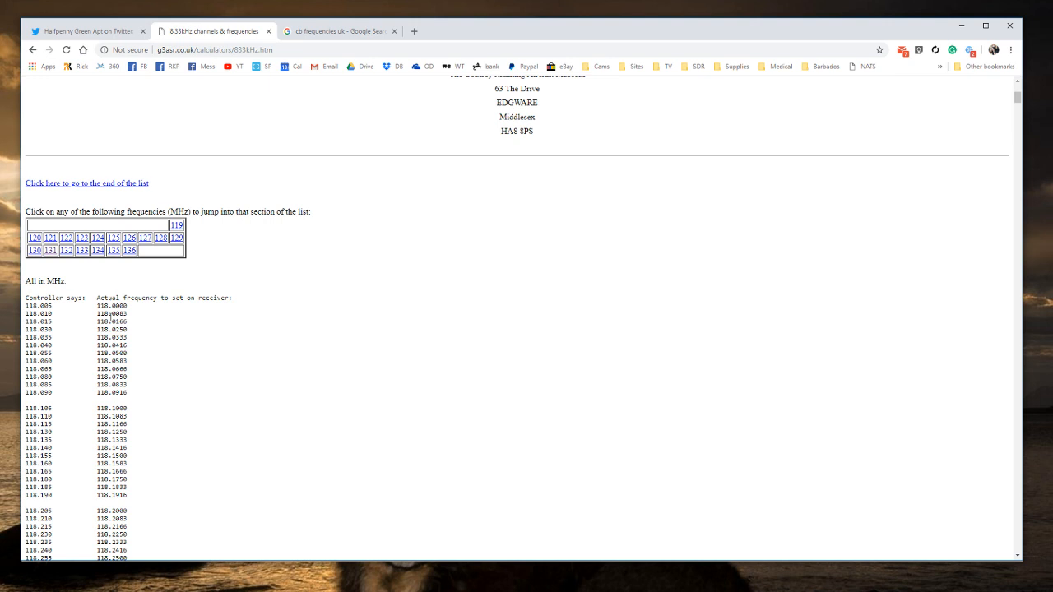
Switch to the 'cb frequencies uk' Google Search results with the Citizen Band allocation table
{"action": "left_click", "coordinate": [337, 29]}
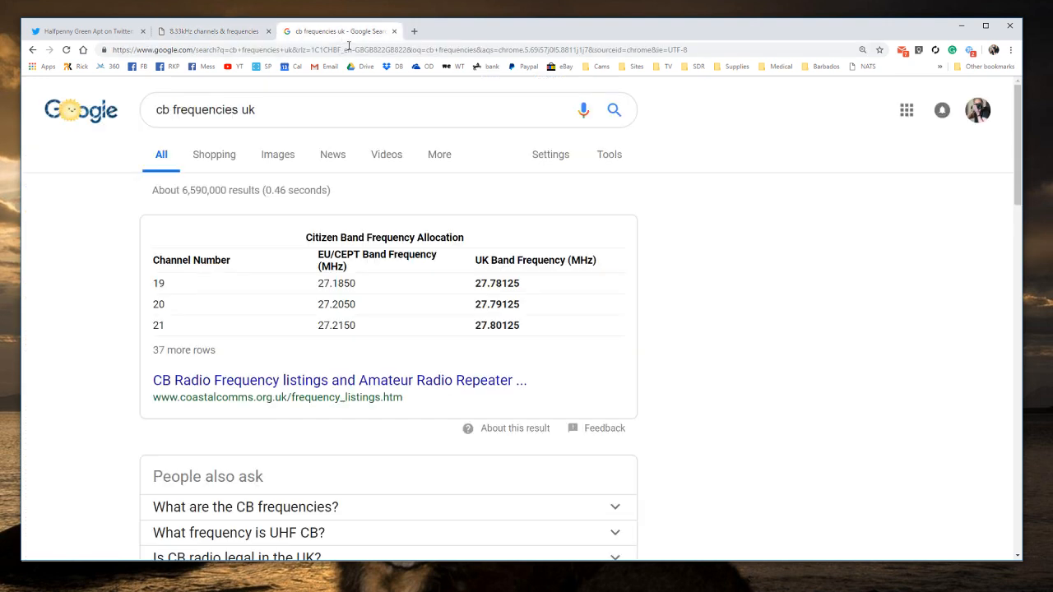
{"action": "mouse_move", "coordinate": [163, 280]}
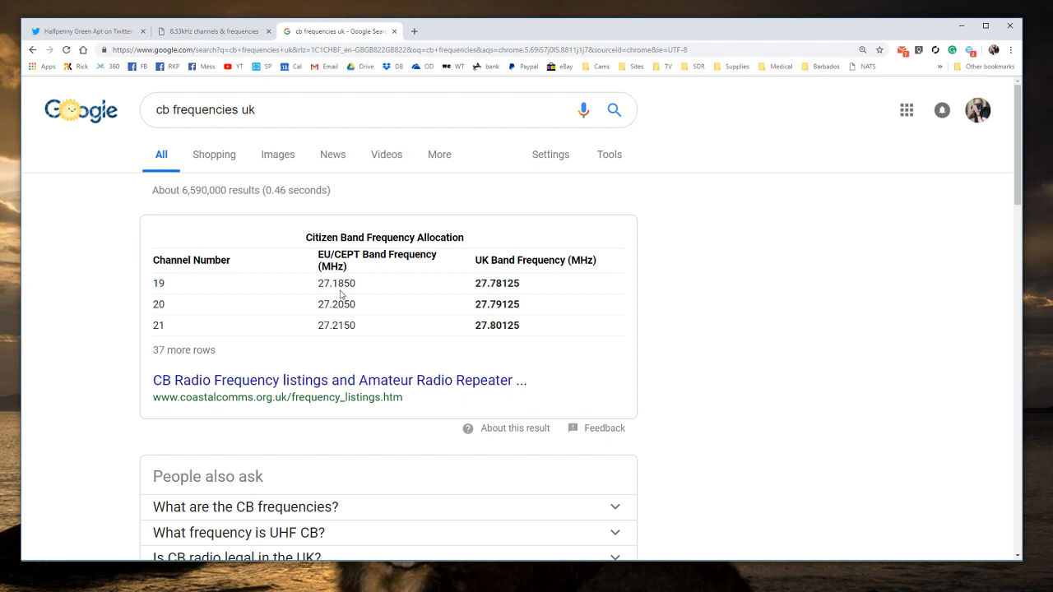
{"action": "mouse_move", "coordinate": [343, 303]}
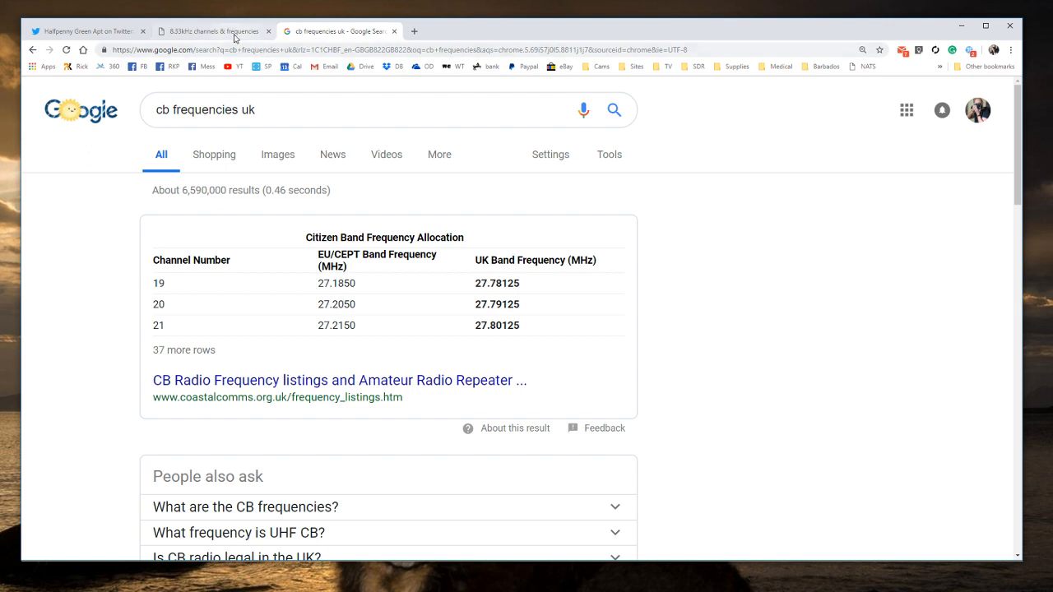
{"action": "mouse_move", "coordinate": [213, 29]}
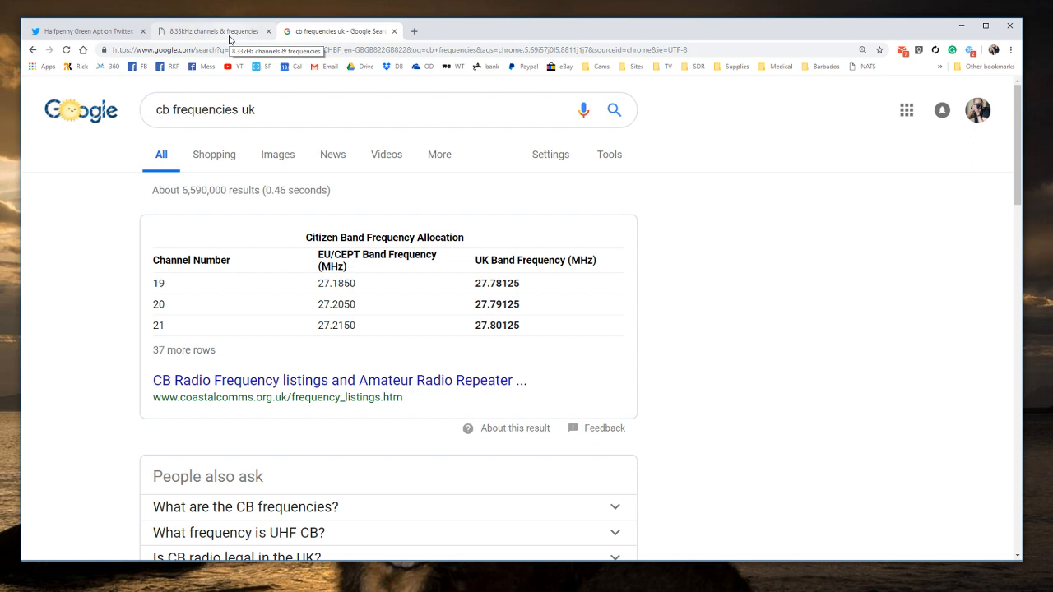
Return to the 8.33kHz channel list of controller channels and actual frequencies
{"action": "left_click", "coordinate": [212, 30]}
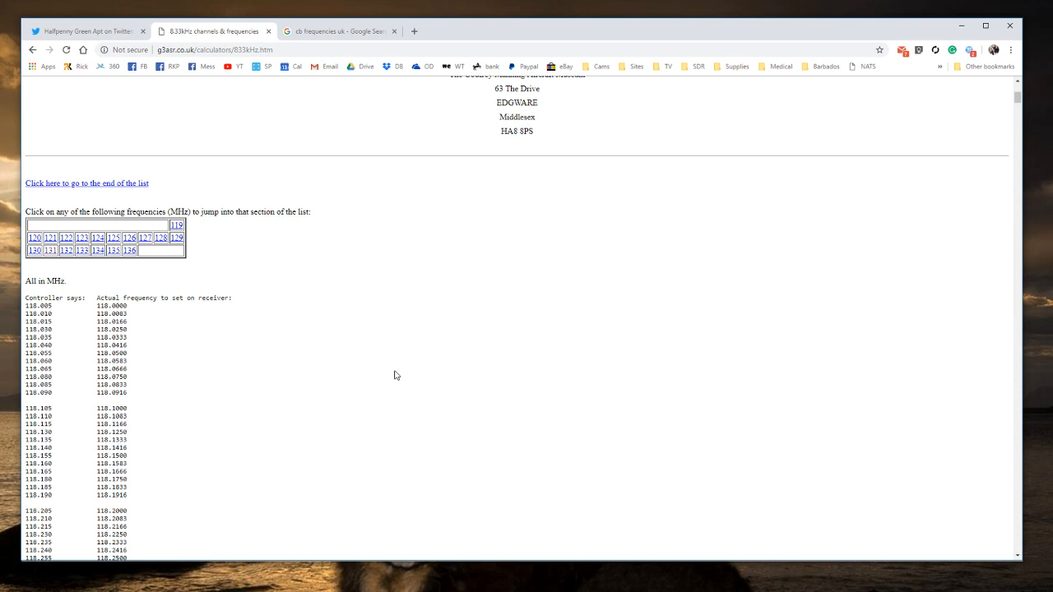
{"action": "mouse_move", "coordinate": [333, 13]}
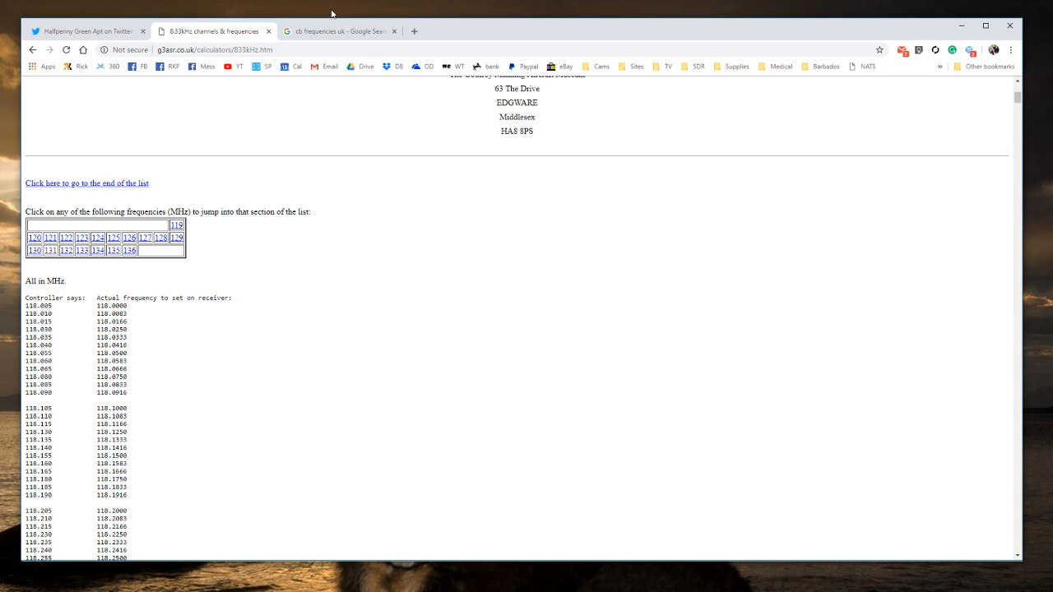
{"action": "mouse_move", "coordinate": [388, 10]}
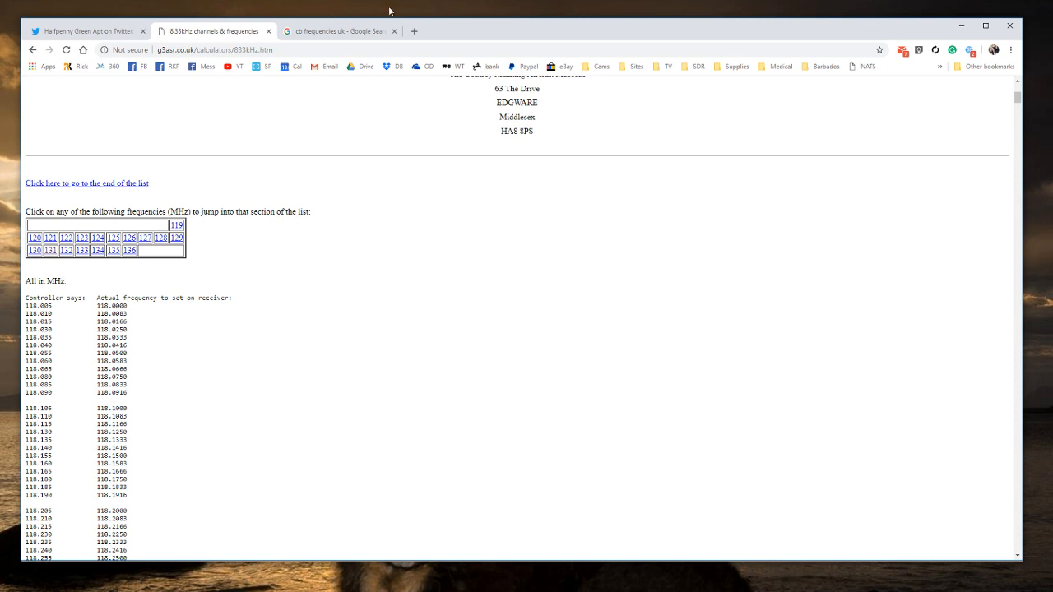
{"action": "mouse_move", "coordinate": [357, 3]}
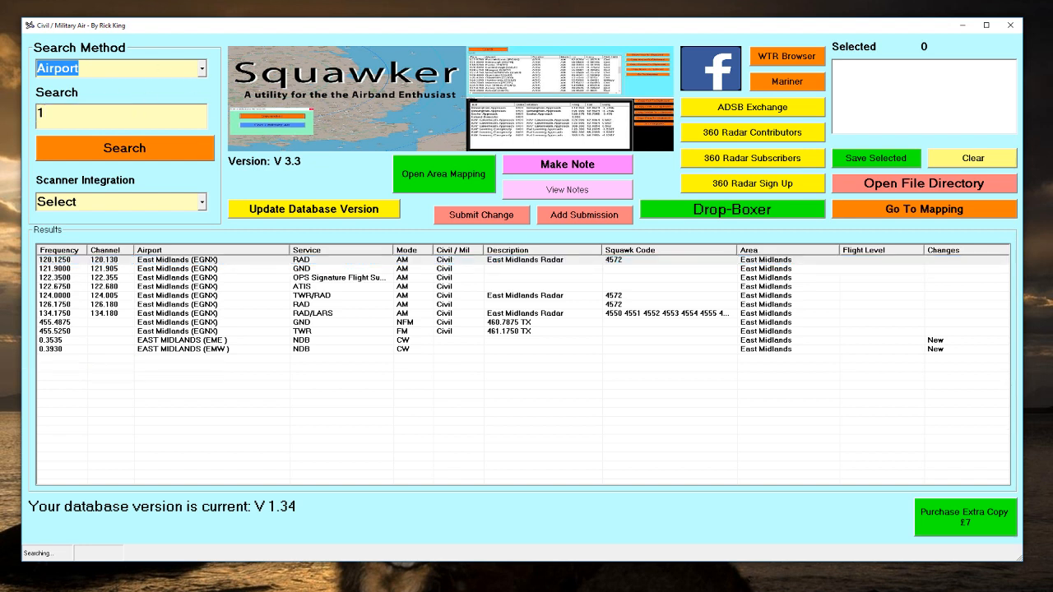
Enter 124.005 as the frequency search value in the Squawker database search
{"action": "type", "text": "124.005"}
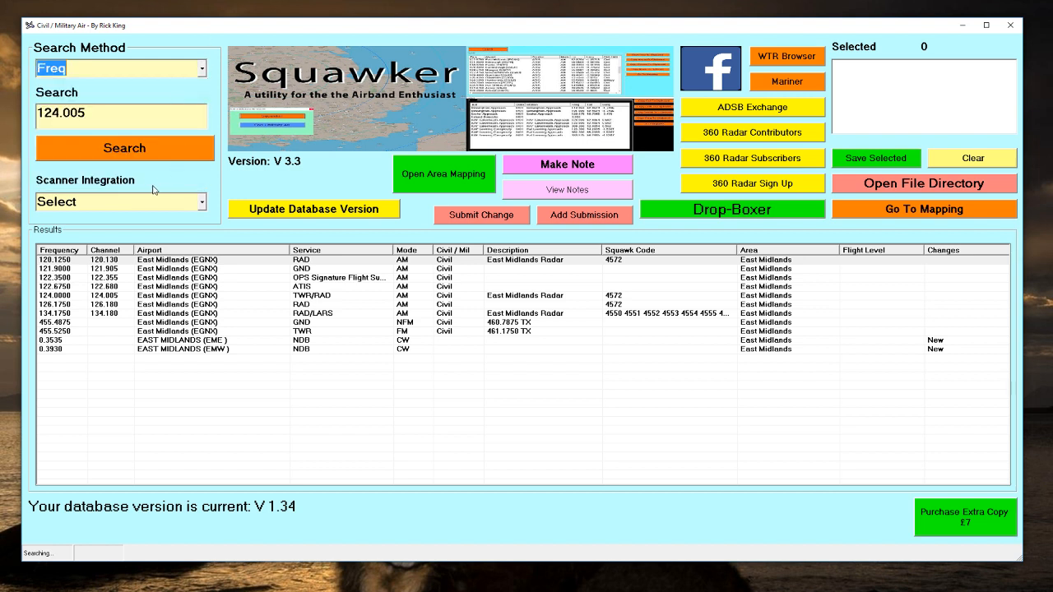
Search by Channel 124.005 to return the East Midlands TWR/RAD entry at 124.0000
{"action": "left_click", "coordinate": [125, 148]}
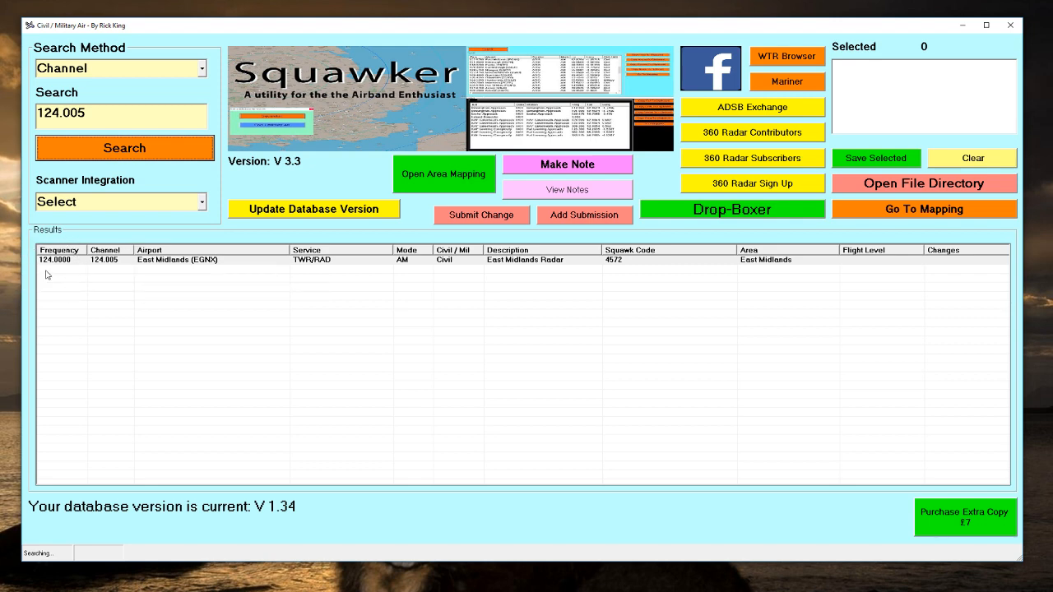
{"action": "mouse_move", "coordinate": [59, 255]}
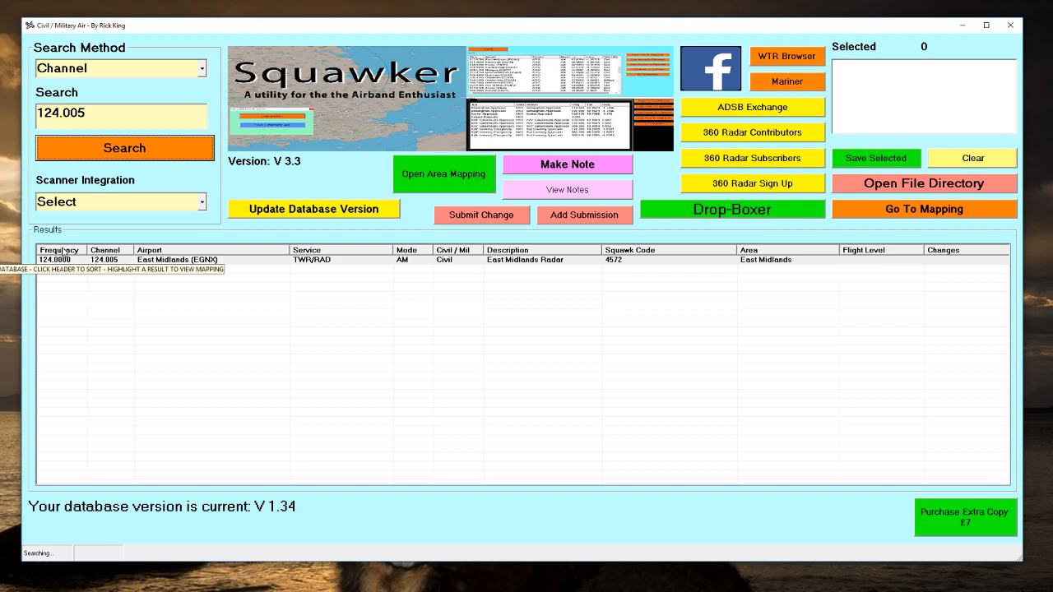